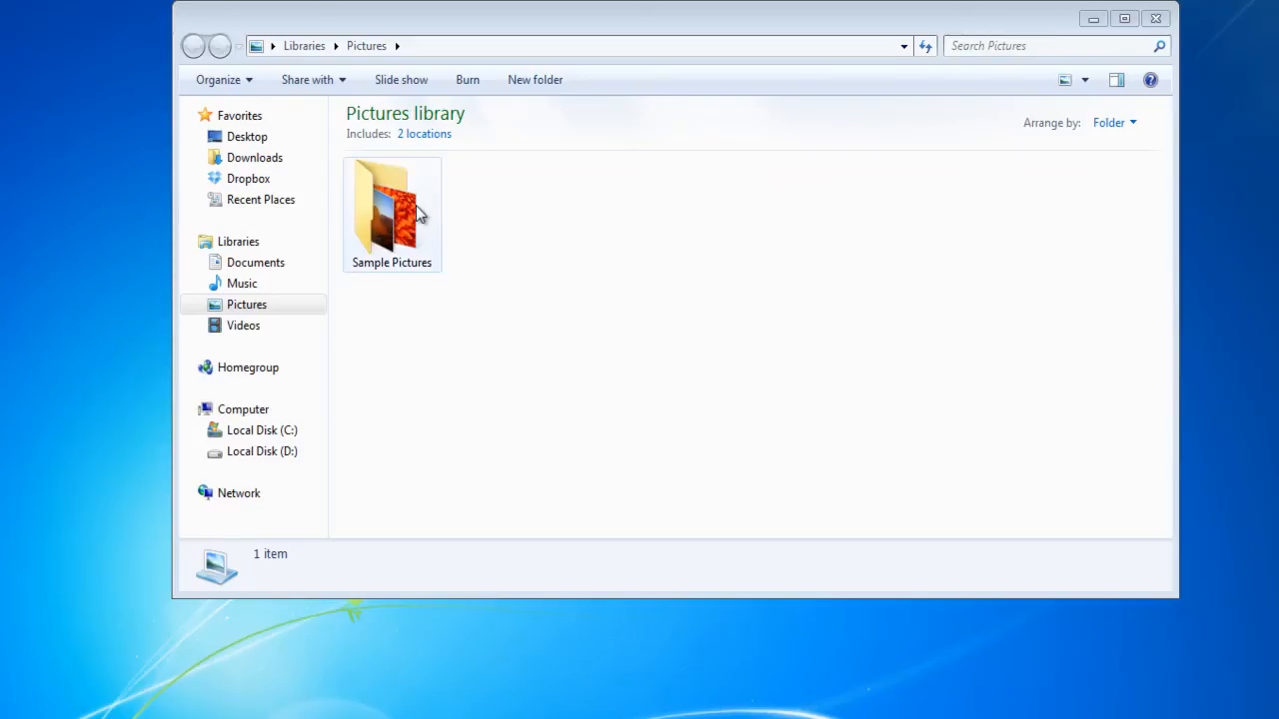
Open the Sample Pictures folder from the Pictures library.
double_click(392, 210)
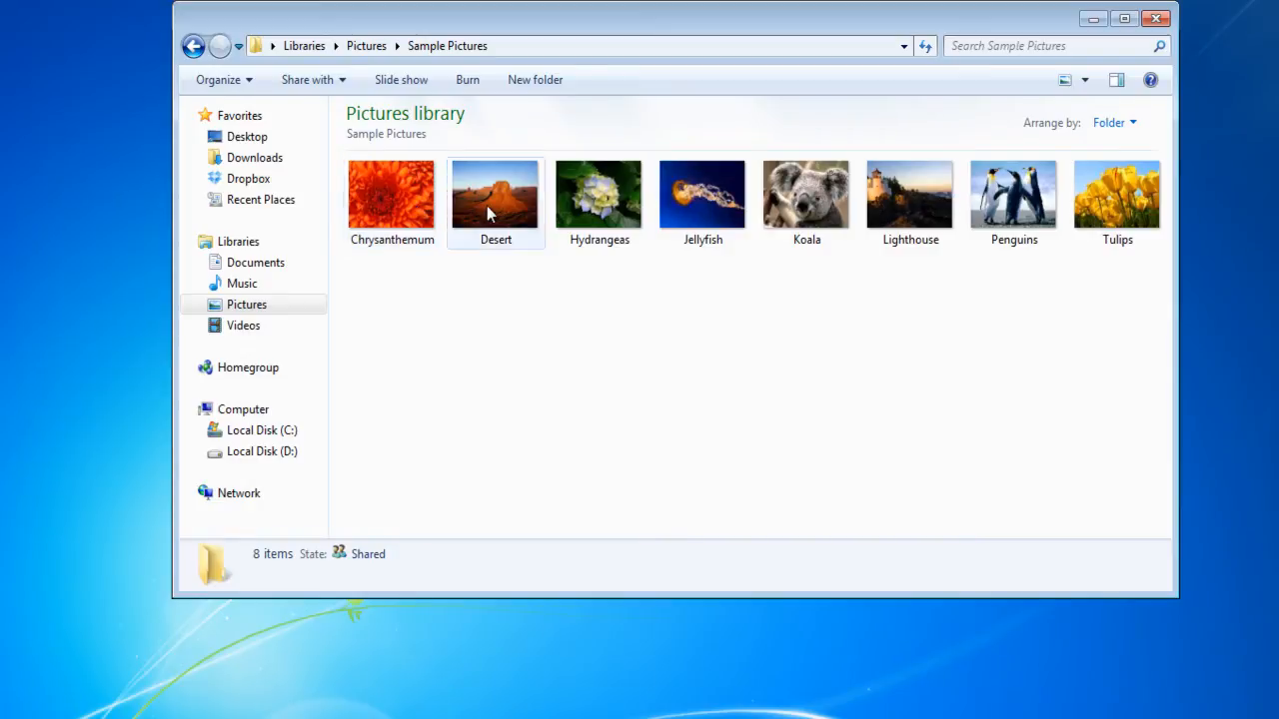
Select the Desert and Jellyfish photos, then open Organize > Folder and search options.
left_click(496, 194)
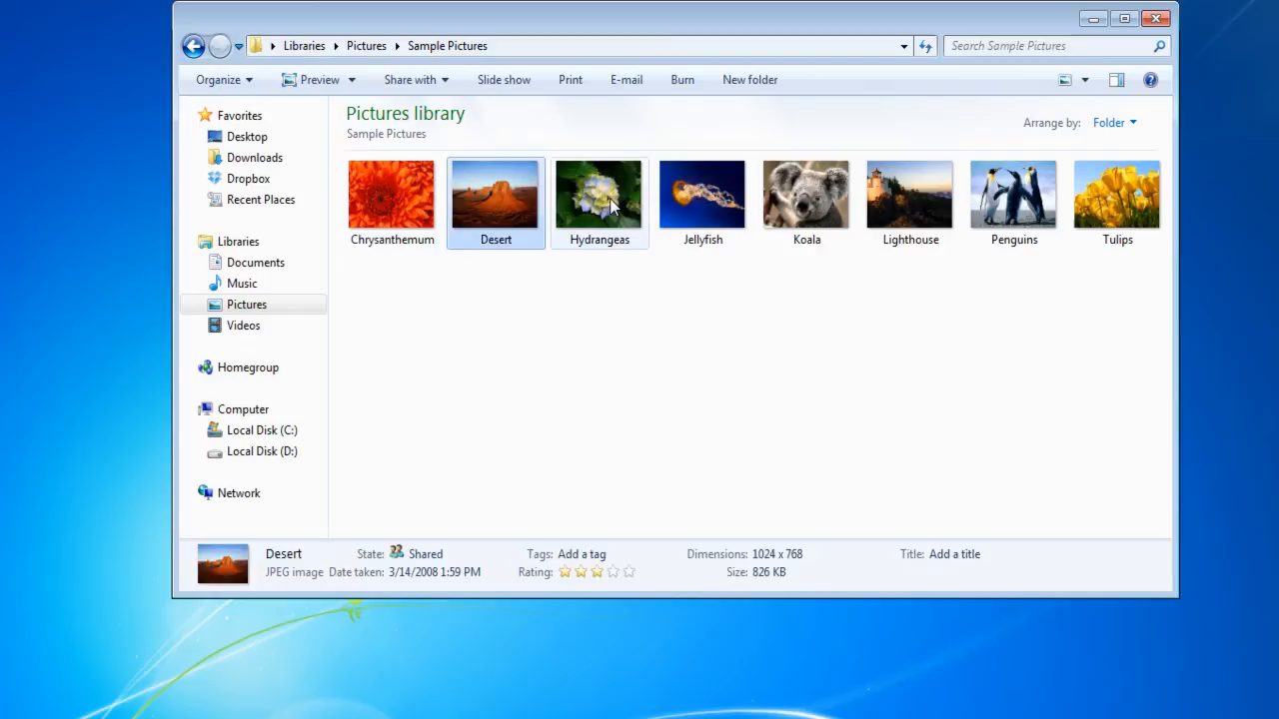
left_click(702, 195)
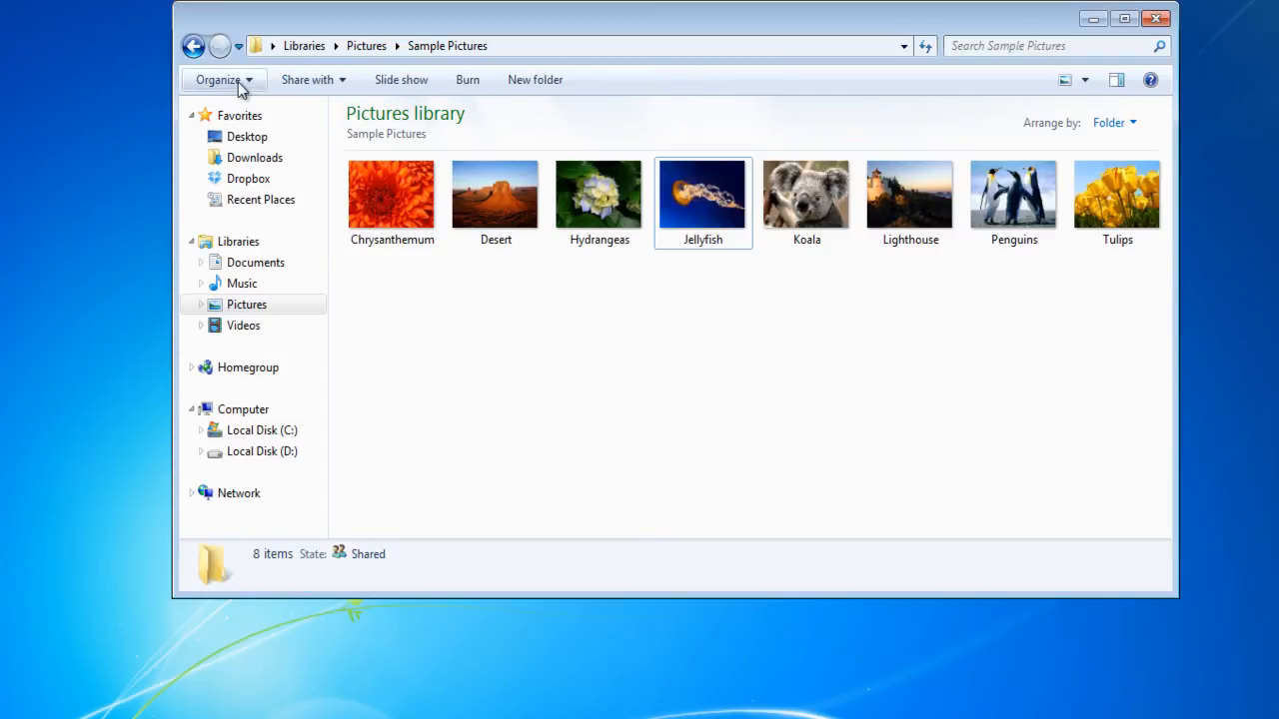
left_click(223, 79)
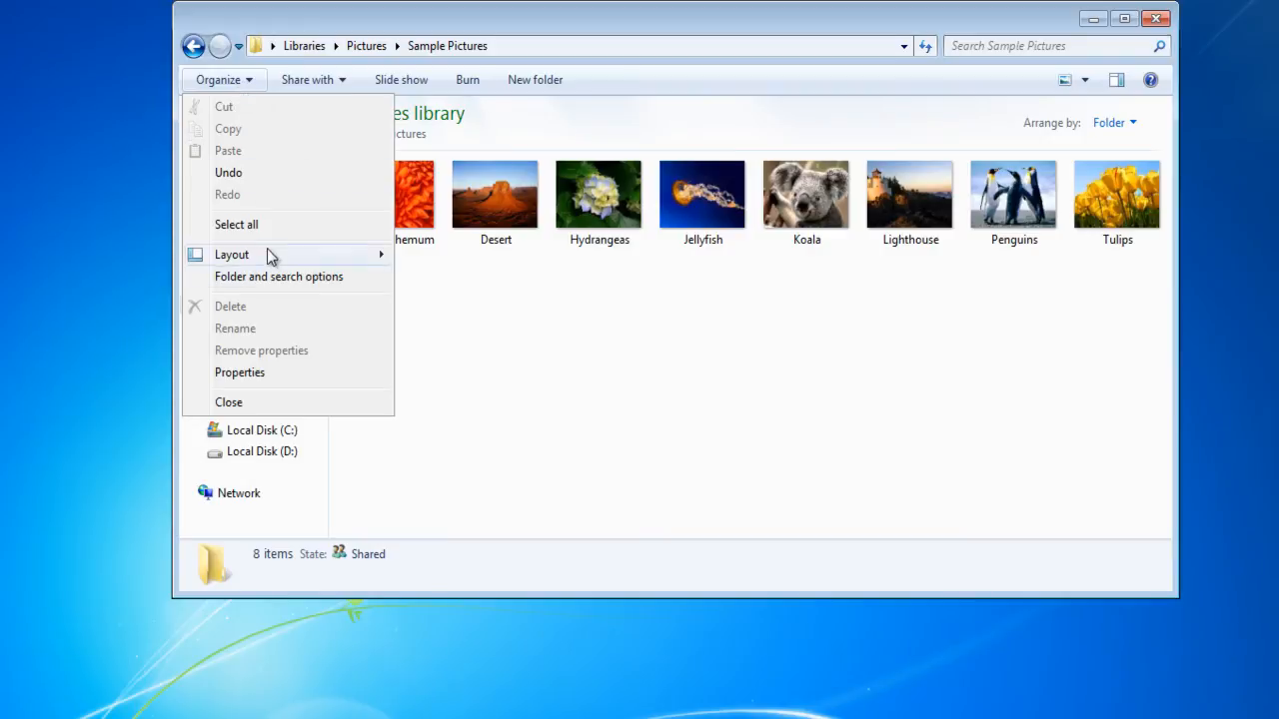
left_click(278, 277)
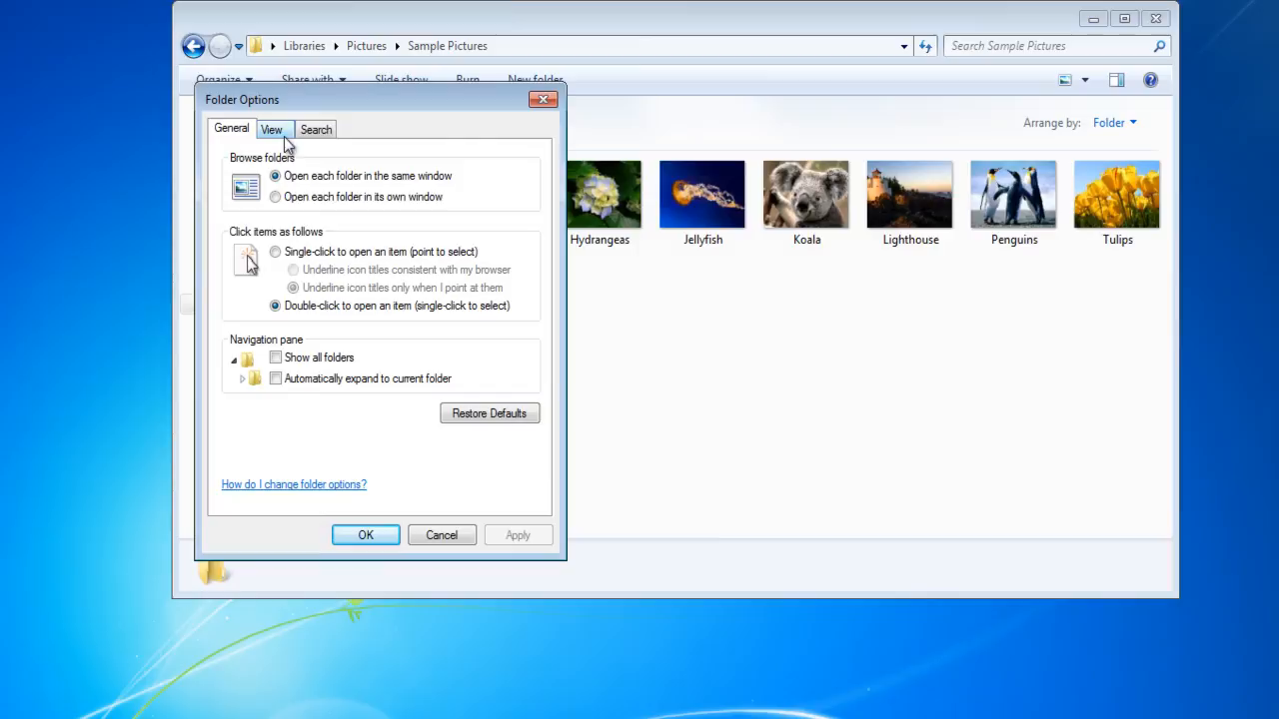
Enable 'Use check boxes to select items' on the View tab of Folder Options.
left_click(272, 129)
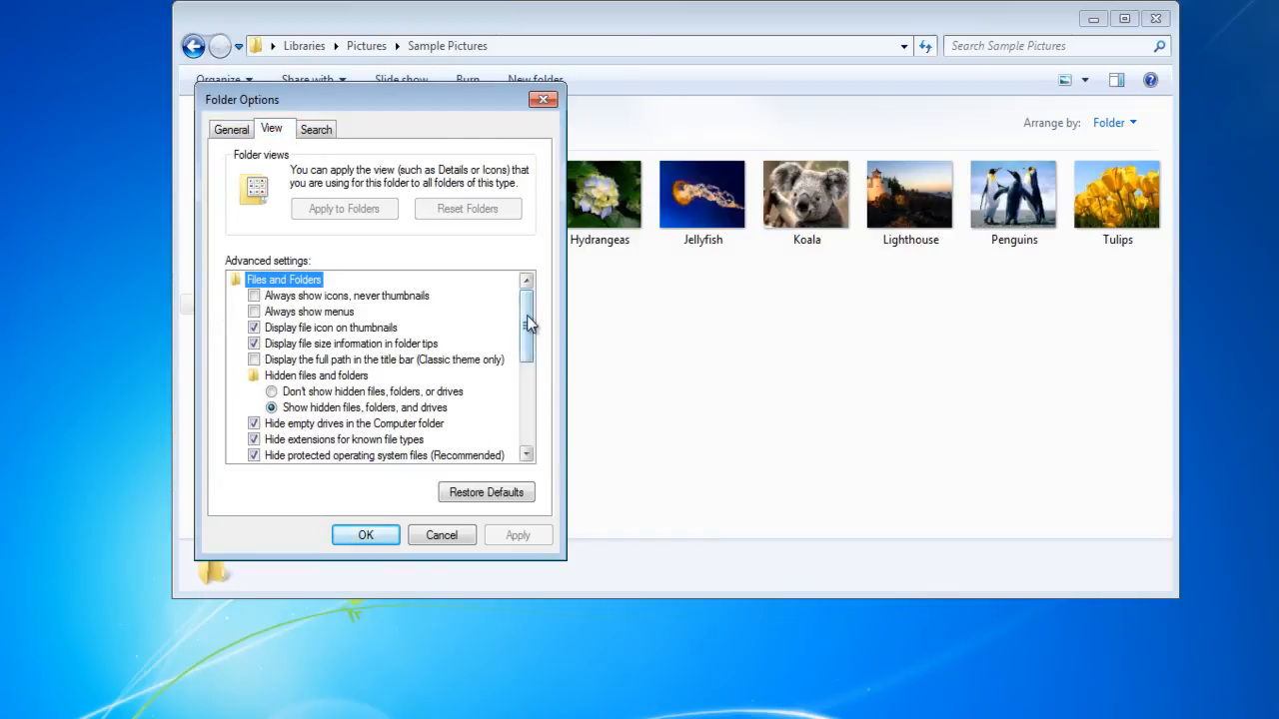
scroll("down", 3)
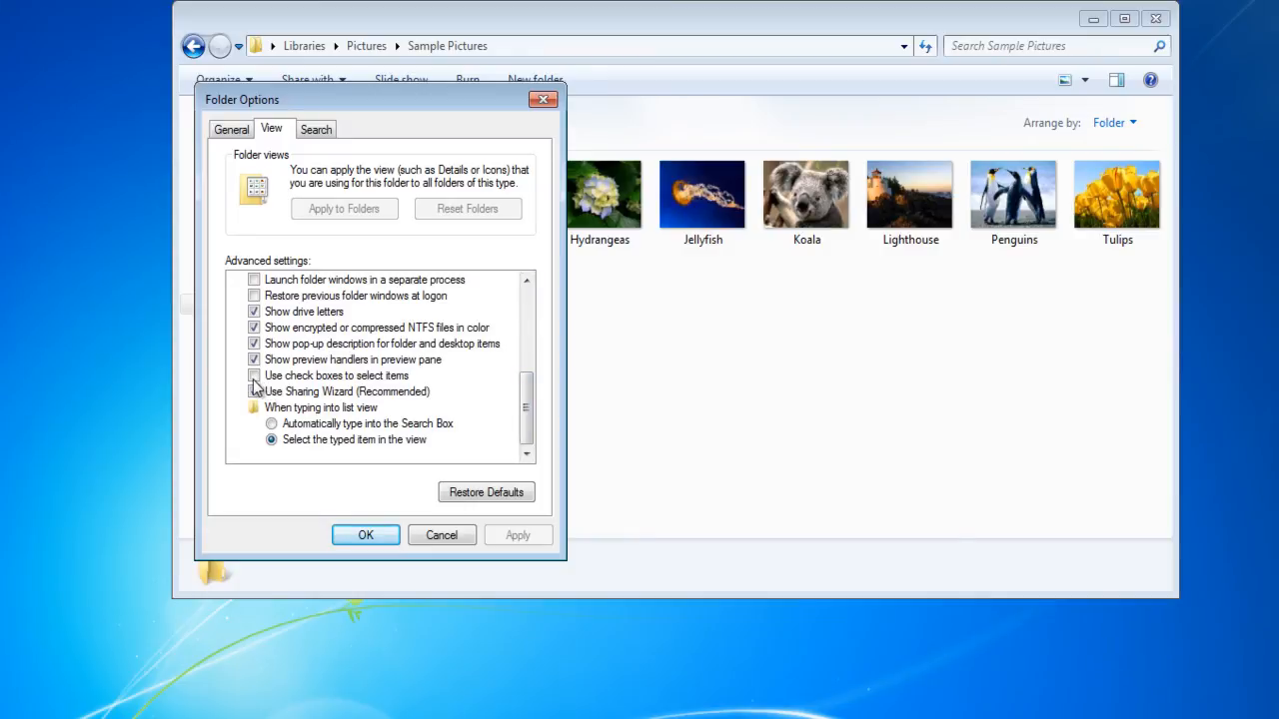
left_click(254, 375)
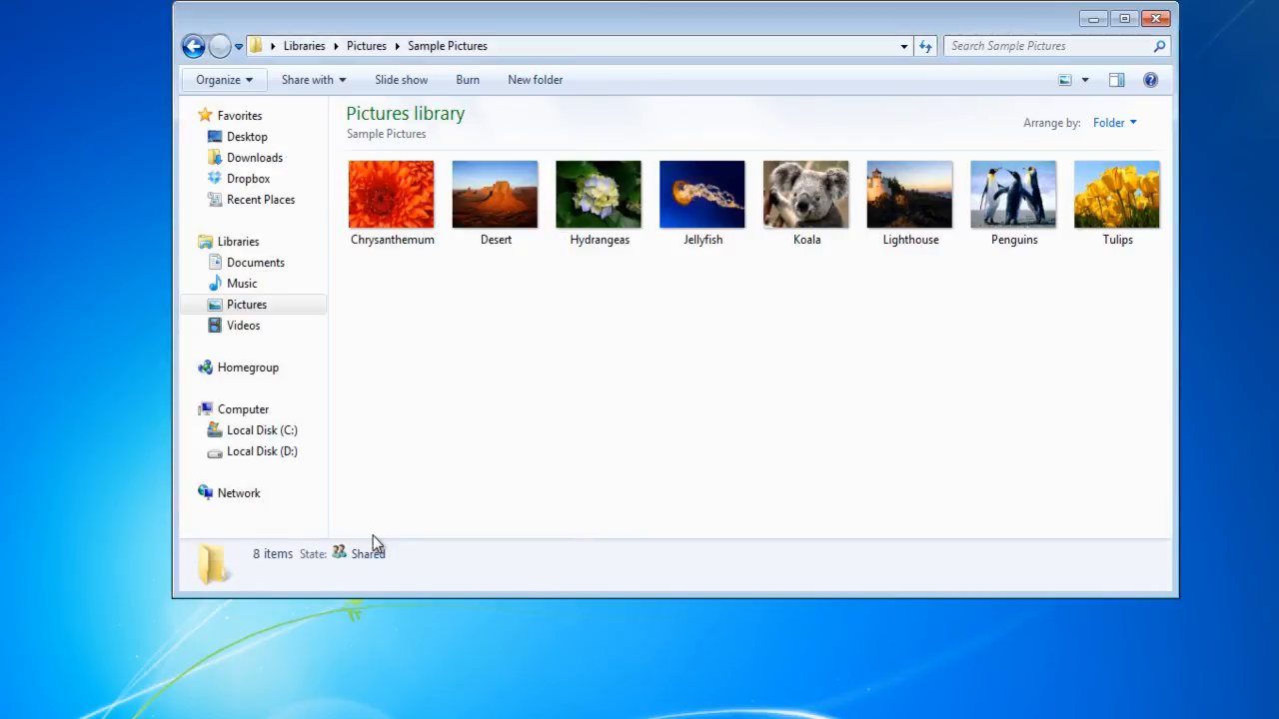
mouse_move(389, 524)
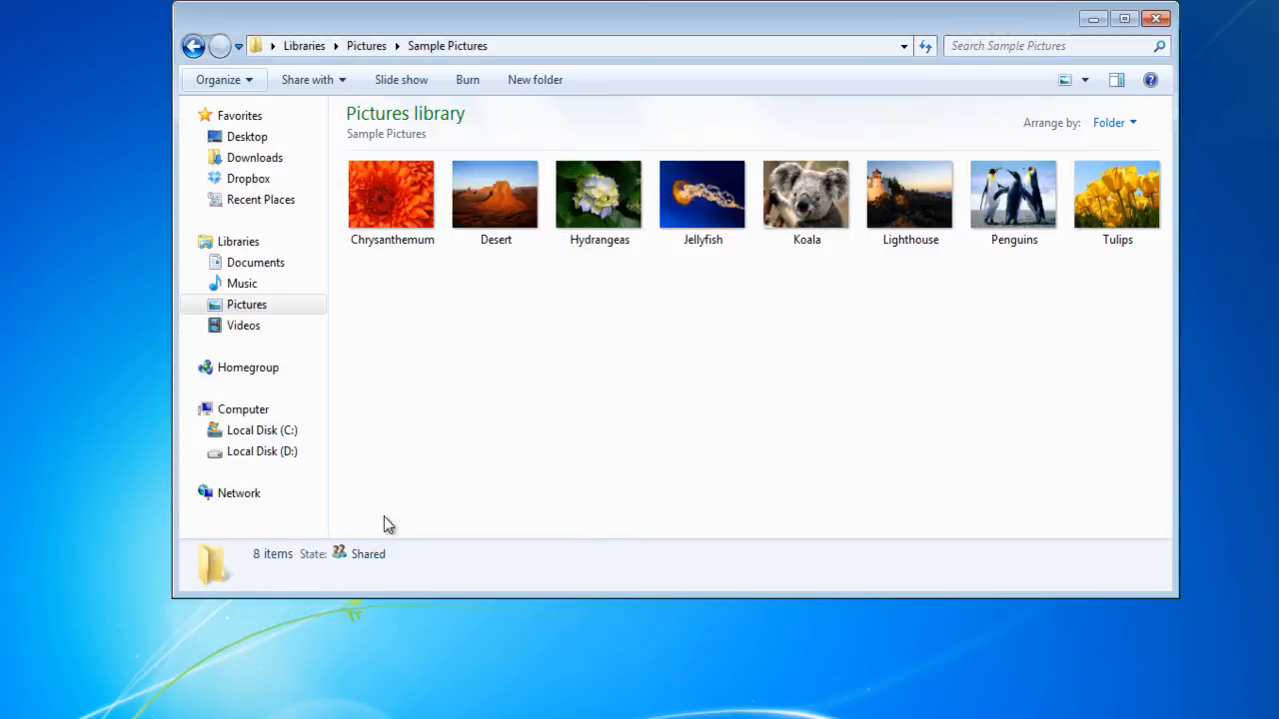
Tick the Chrysanthemum, Desert, Koala and Penguins photo thumbnails.
left_click(392, 195)
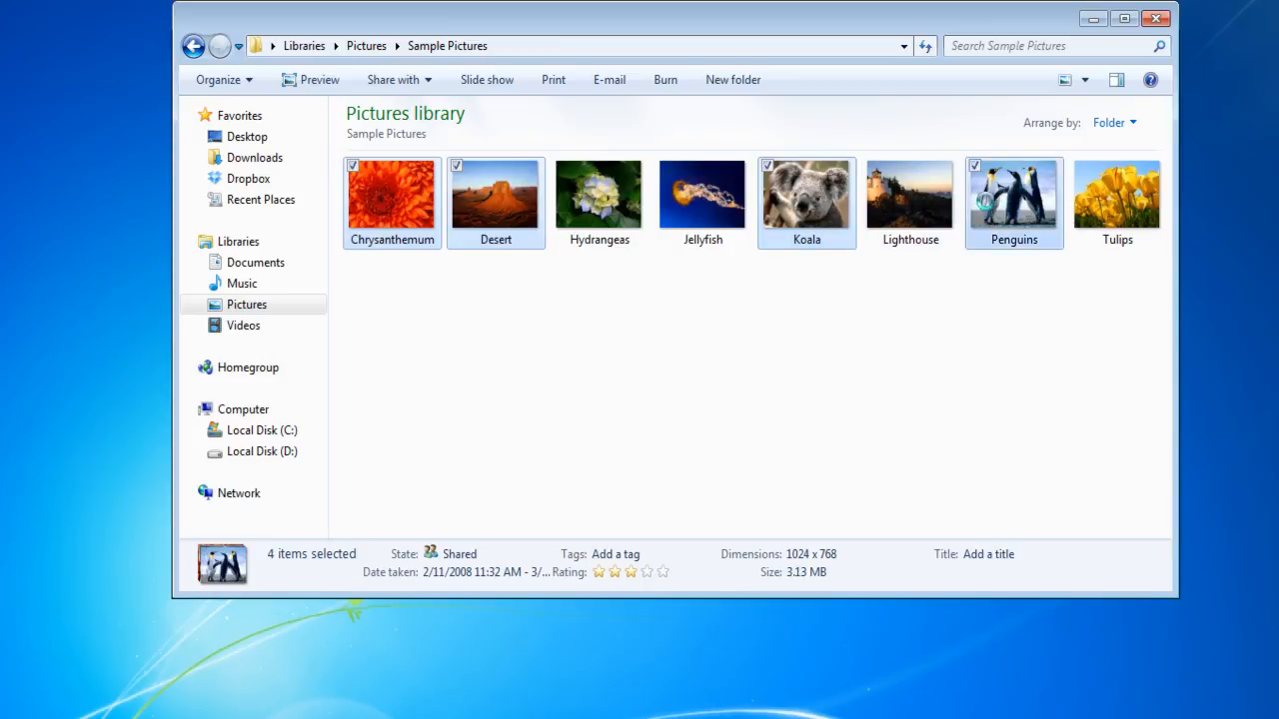
right_click(1013, 194)
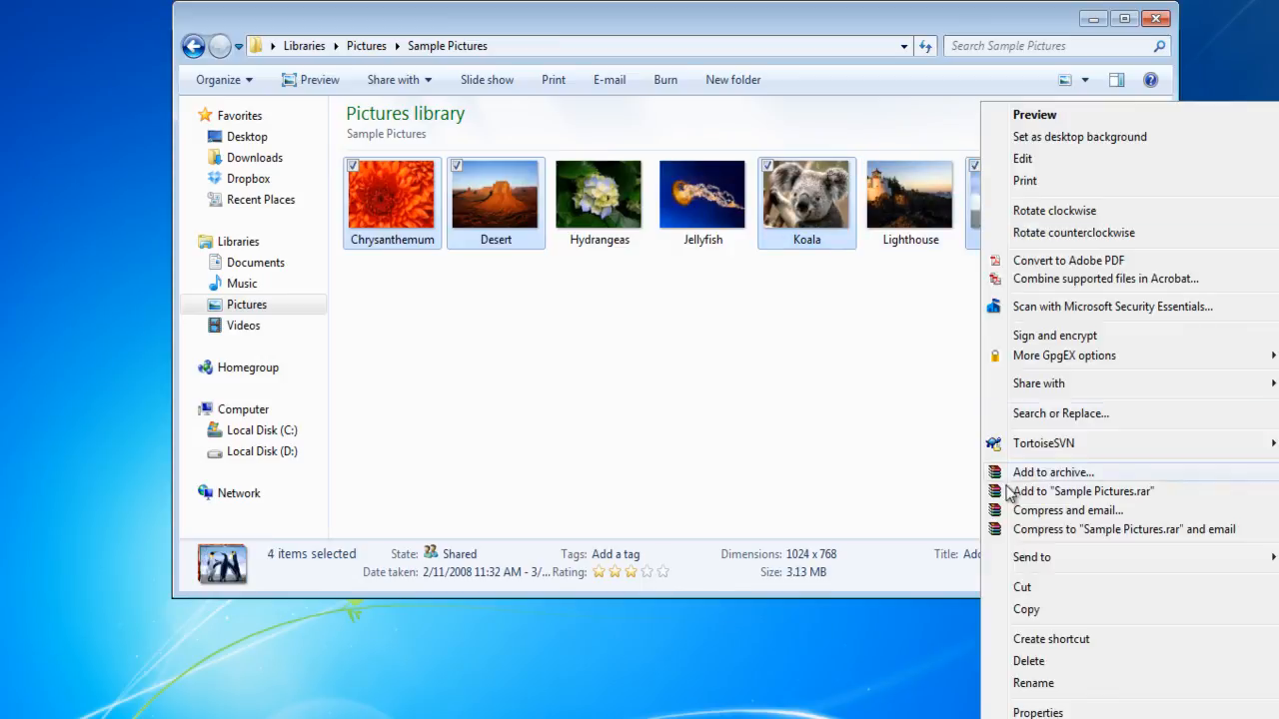
left_click(927, 449)
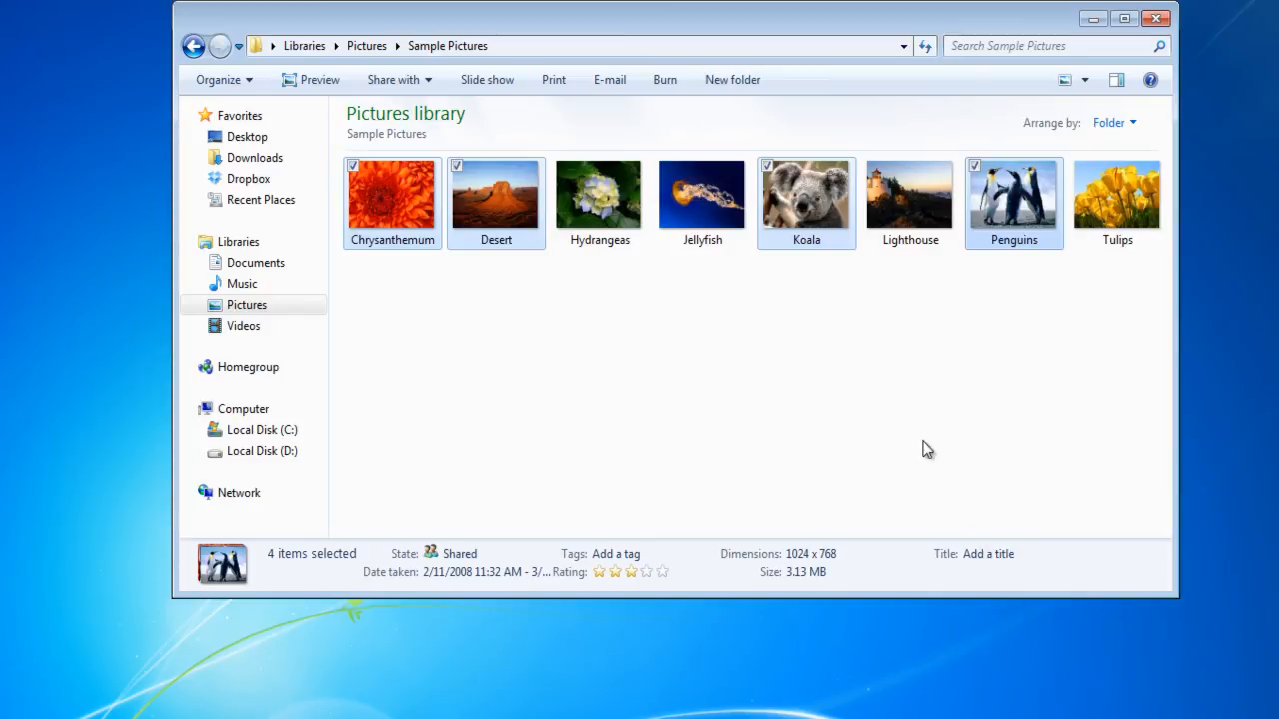
mouse_move(745, 327)
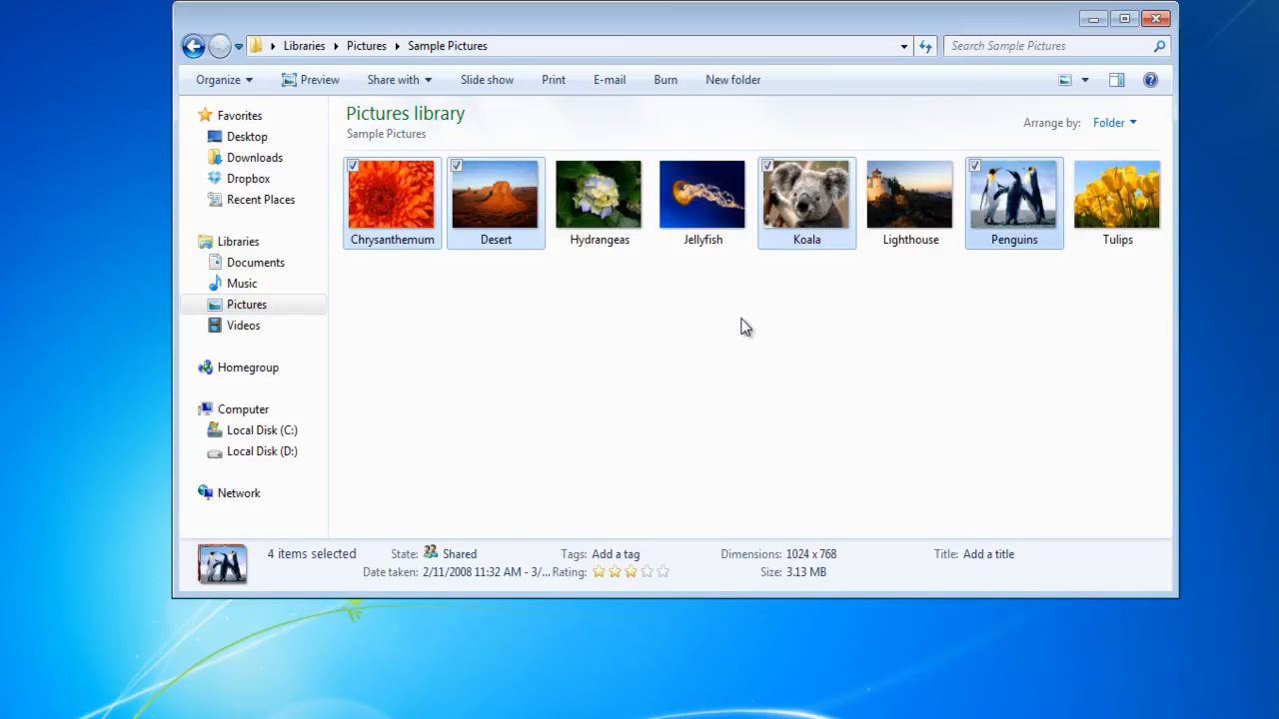